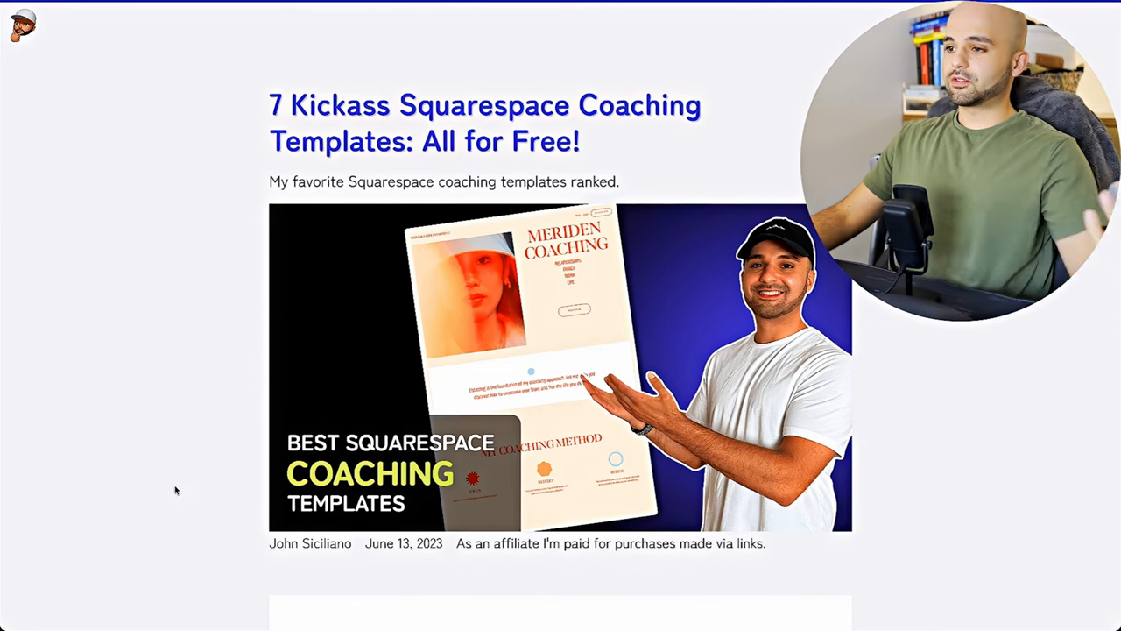
Scroll through the Lighthouse report scores, then down the Google results for Webflow with Cloudflare
{"action": "scroll", "scroll_direction": "down", "scroll_amount": 3}
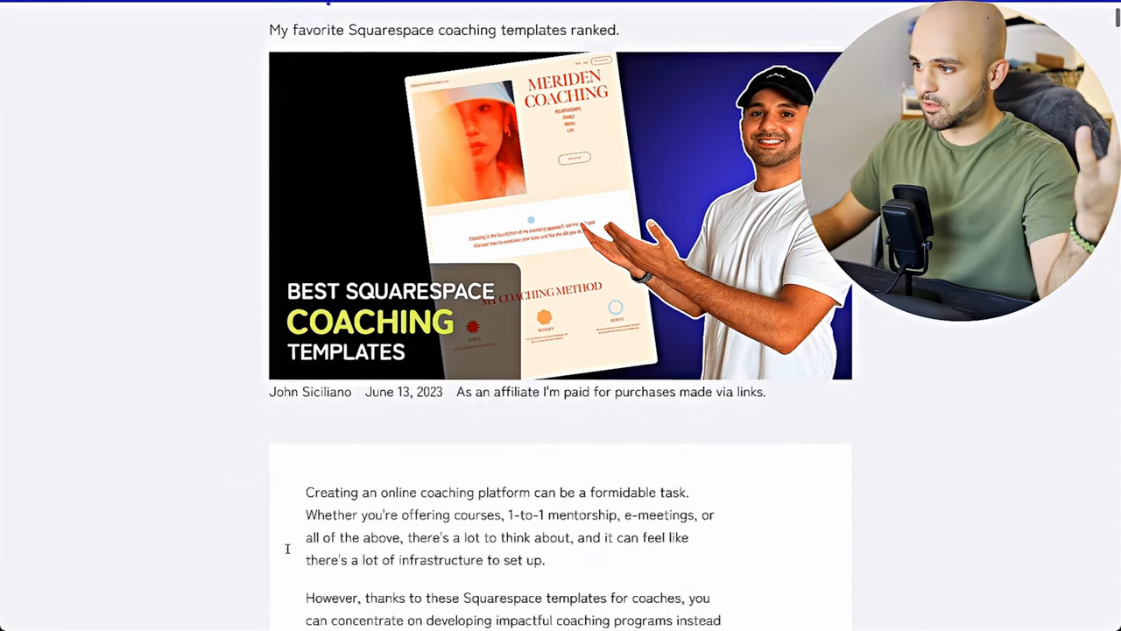
{"action": "scroll", "scroll_direction": "down", "scroll_amount": 3}
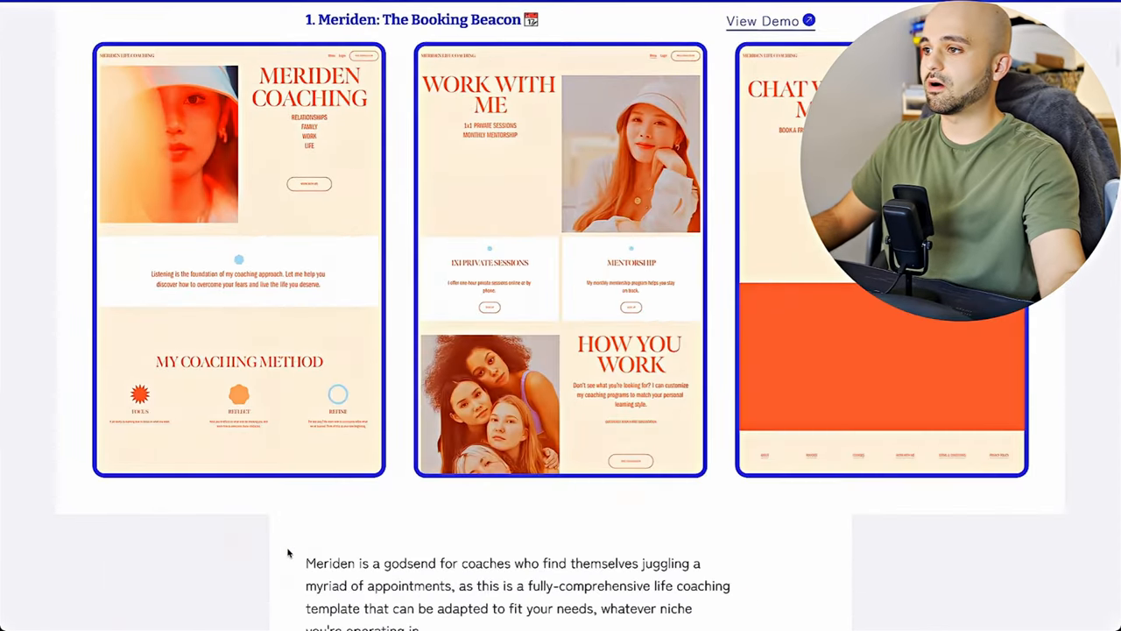
{"action": "scroll", "scroll_direction": "down", "scroll_amount": 3}
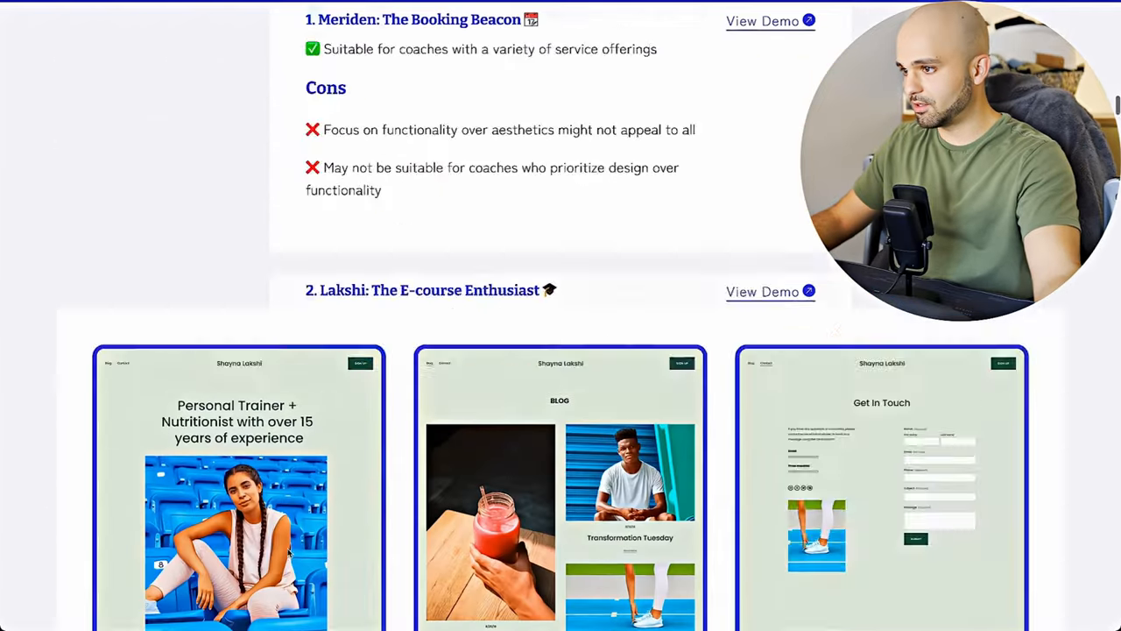
{"action": "scroll", "scroll_direction": "down", "scroll_amount": 3}
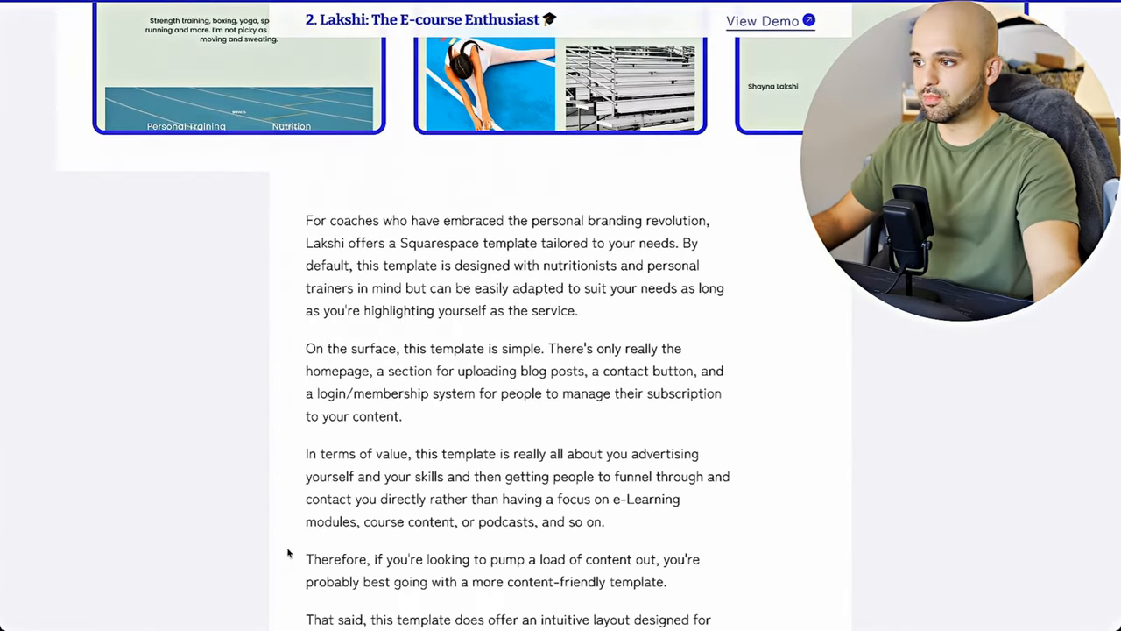
{"action": "scroll", "scroll_direction": "down", "scroll_amount": 3}
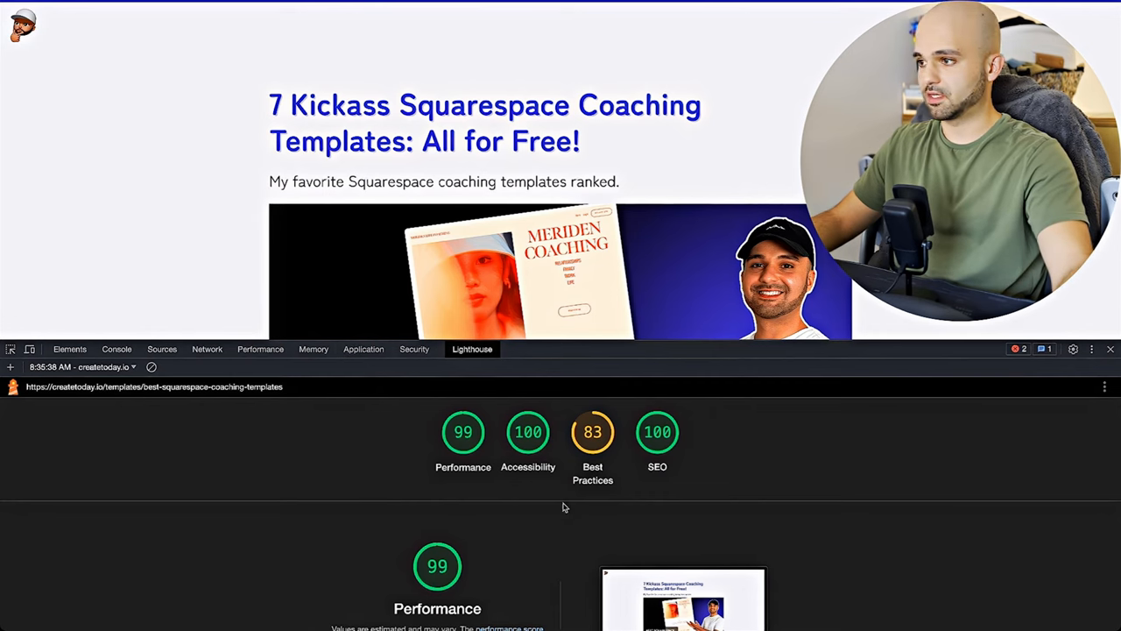
{"action": "scroll", "scroll_direction": "down", "scroll_amount": 3}
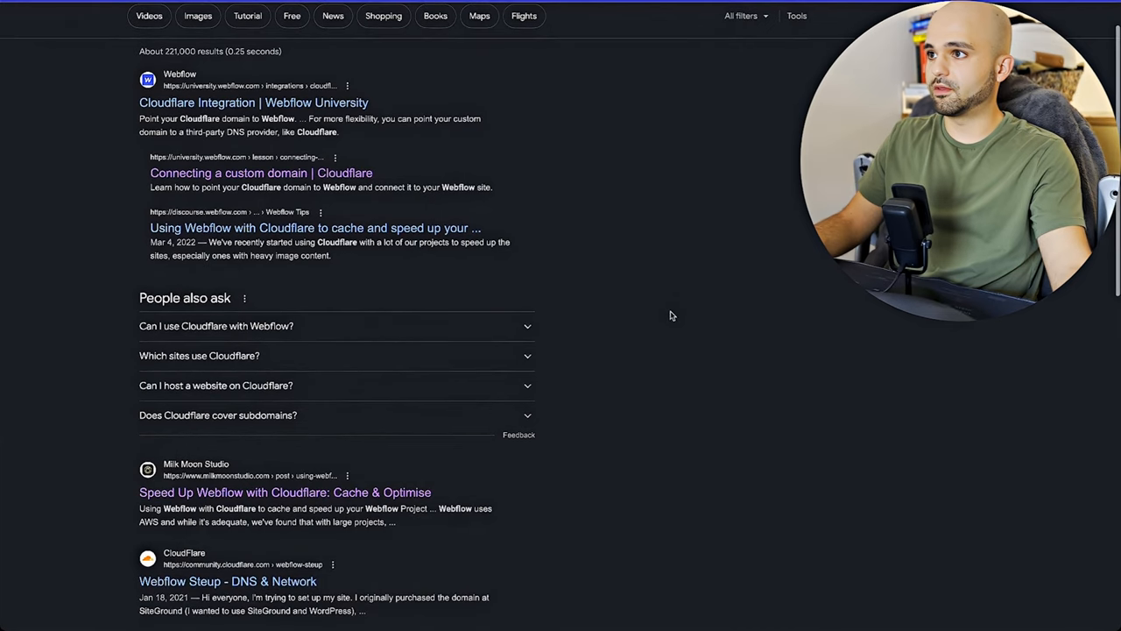
Open the Milk Moon Studio 'Speed Up Webflow with Cloudflare' article from the search results
{"action": "scroll", "scroll_direction": "down", "scroll_amount": 3}
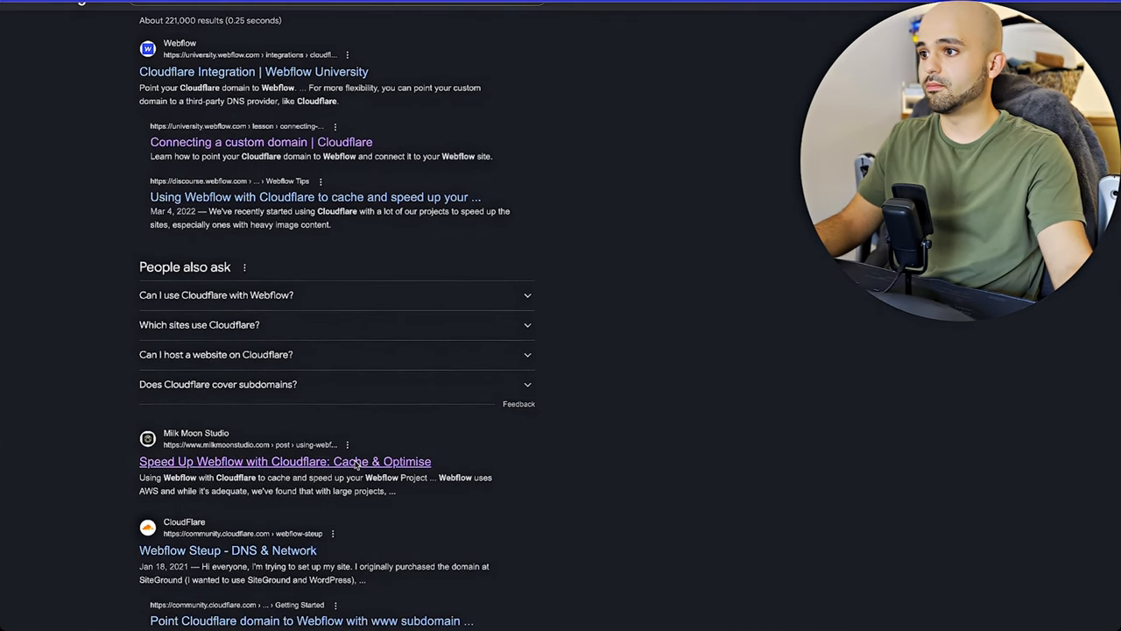
{"action": "left_click", "coordinate": [284, 461]}
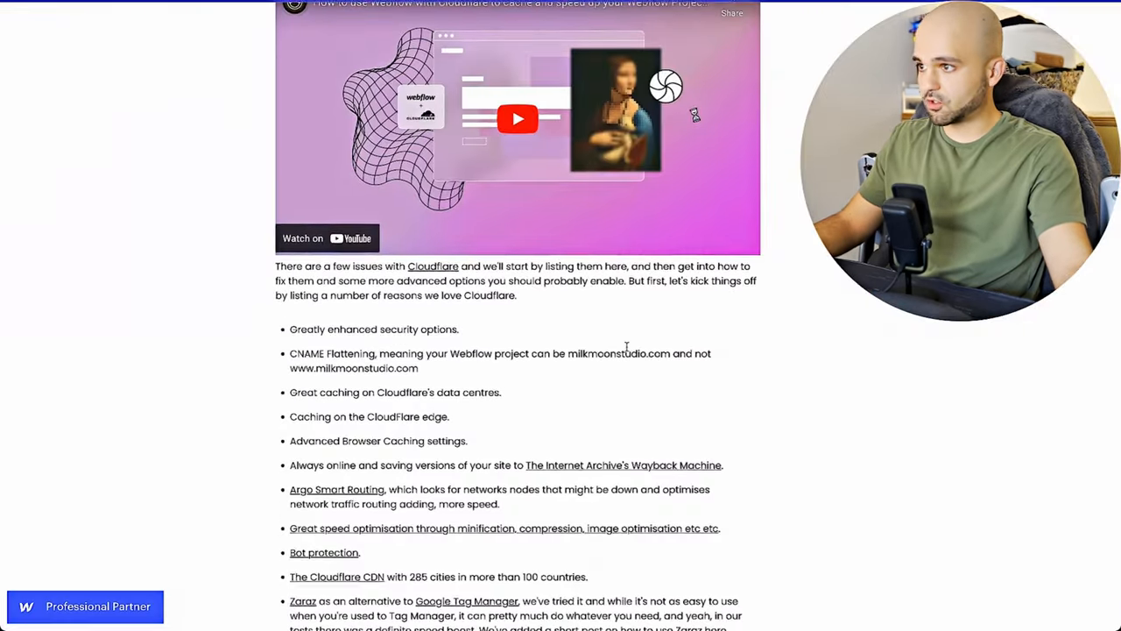
{"action": "scroll", "scroll_direction": "down", "scroll_amount": 3}
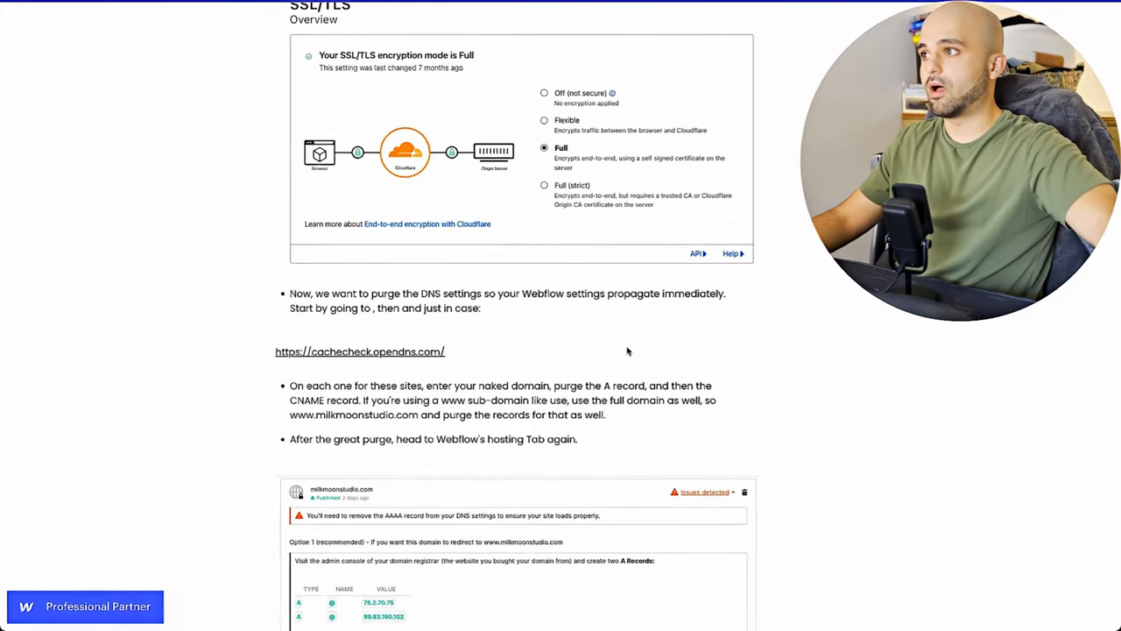
{"action": "scroll", "scroll_direction": "down", "scroll_amount": 3}
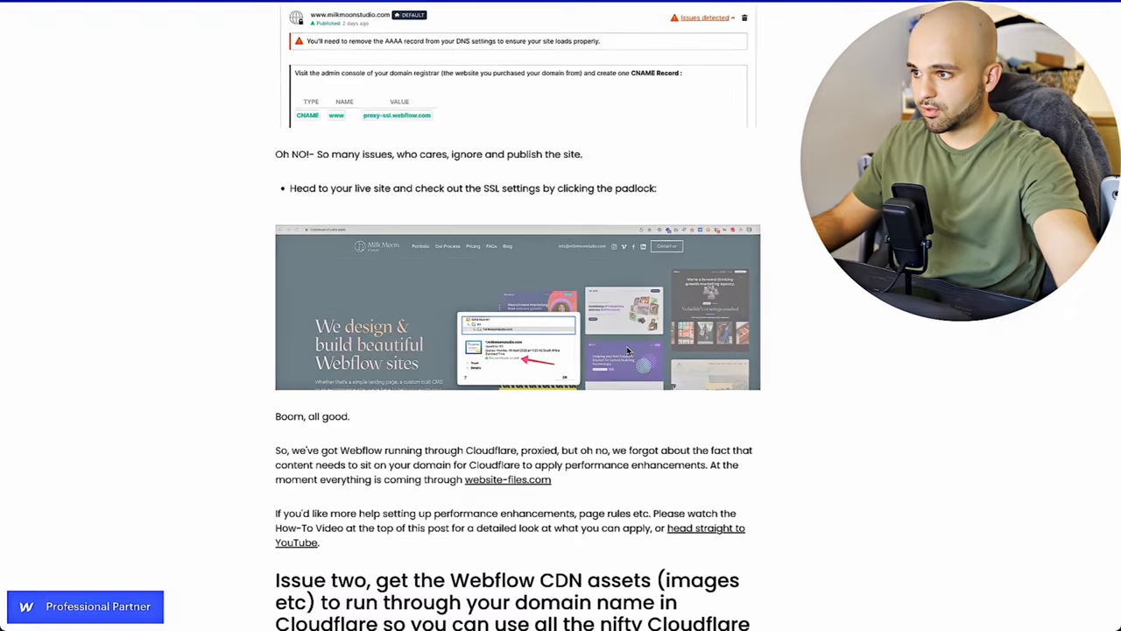
{"action": "scroll", "scroll_direction": "down", "scroll_amount": 3}
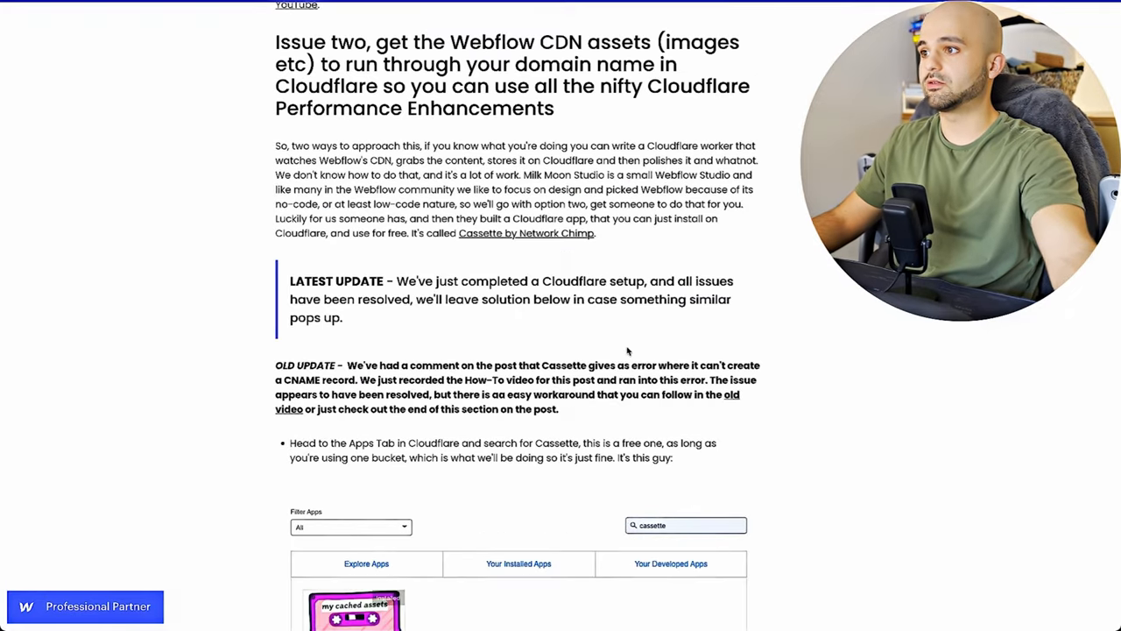
Read down through the article's setup steps to its CDN assets section
{"action": "scroll", "scroll_direction": "down", "scroll_amount": 3}
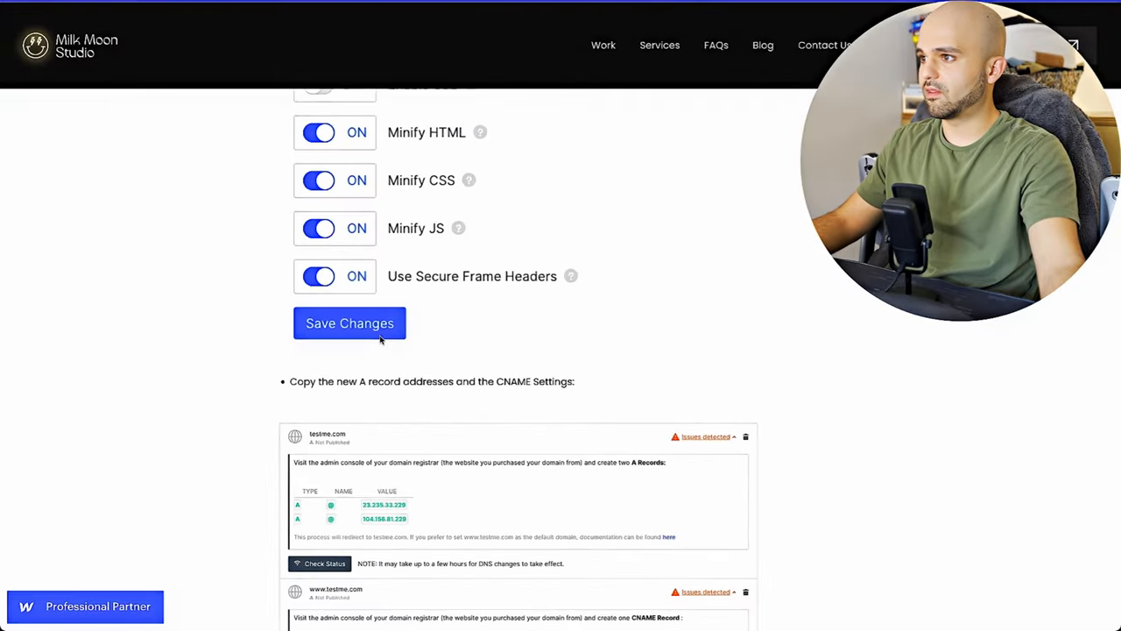
{"action": "scroll", "scroll_direction": "down", "scroll_amount": 3}
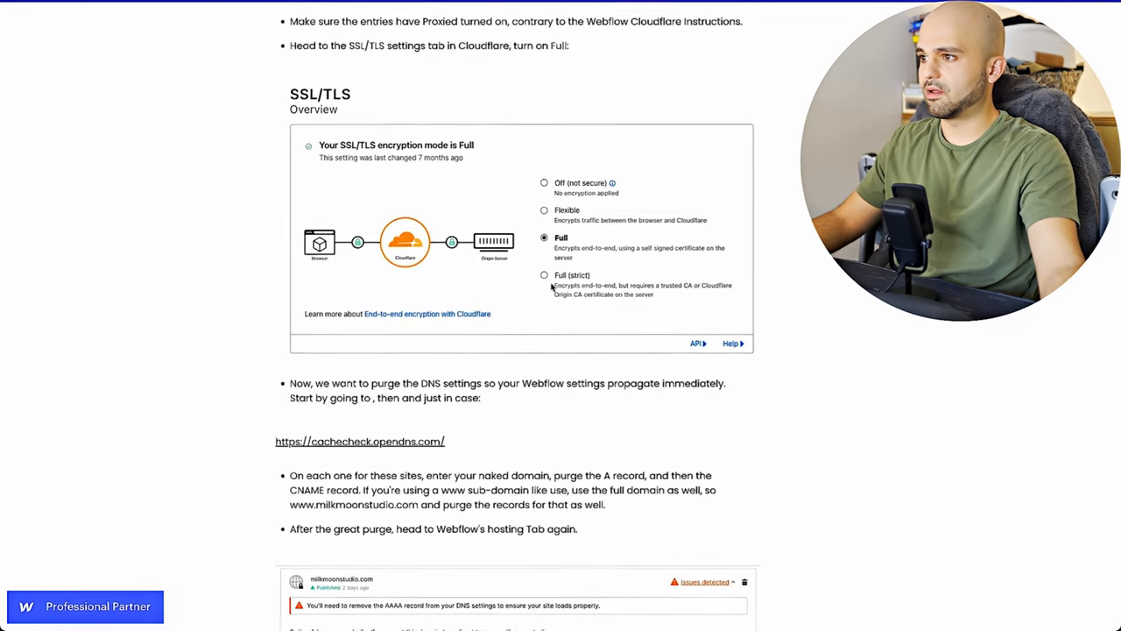
{"action": "scroll", "scroll_direction": "down", "scroll_amount": 3}
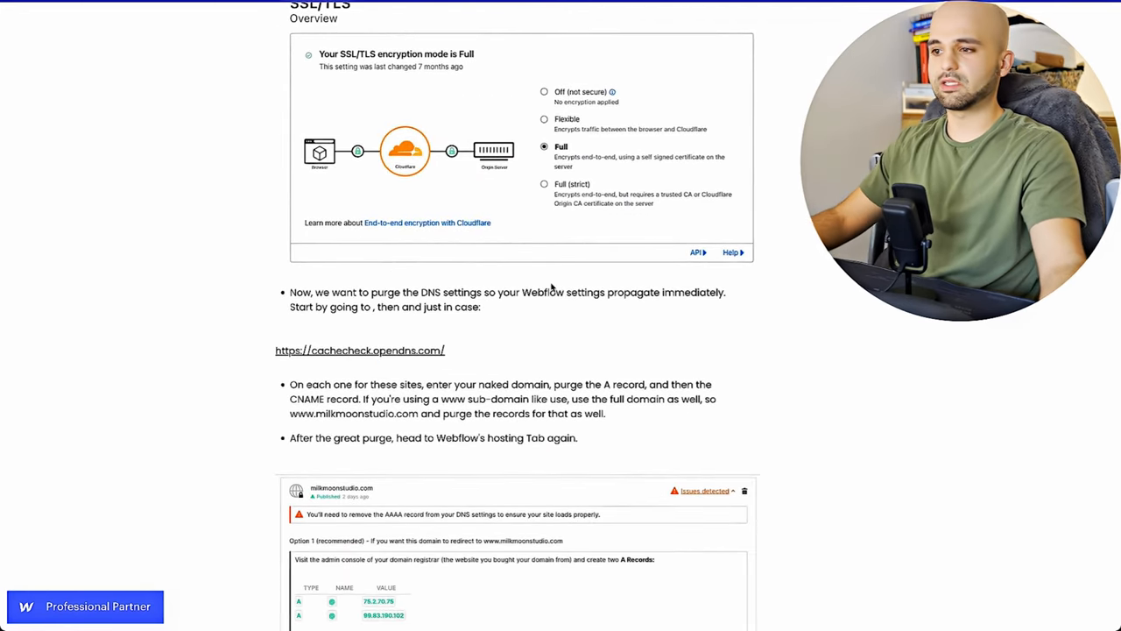
{"action": "scroll", "scroll_direction": "down", "scroll_amount": 3}
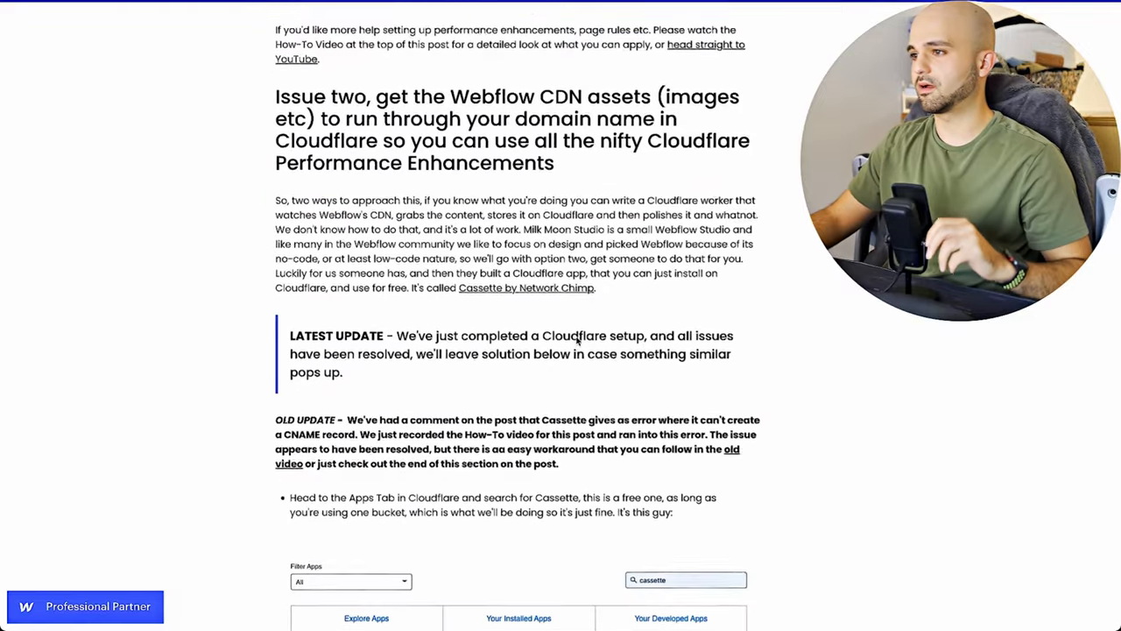
Scroll the createtoday.io Image Optimization page to the image resizing bandwidth stats
{"action": "scroll", "scroll_direction": "down", "scroll_amount": 3}
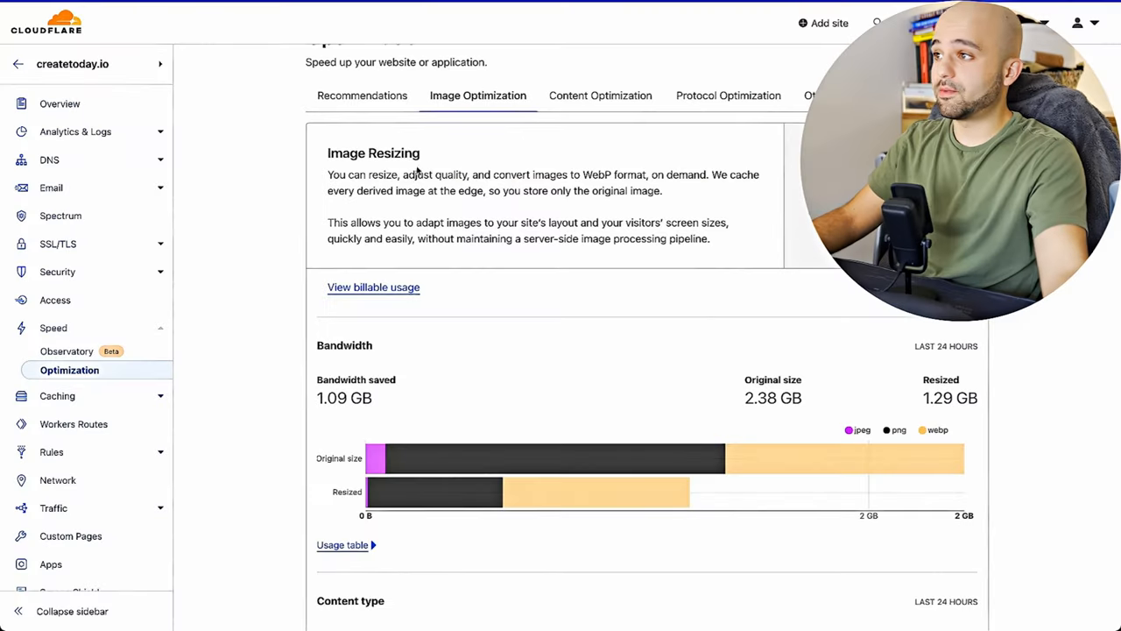
Scroll the Image Optimization stats before inspecting a template image's cdn-cgi source URL
{"action": "scroll", "scroll_direction": "down", "scroll_amount": 3}
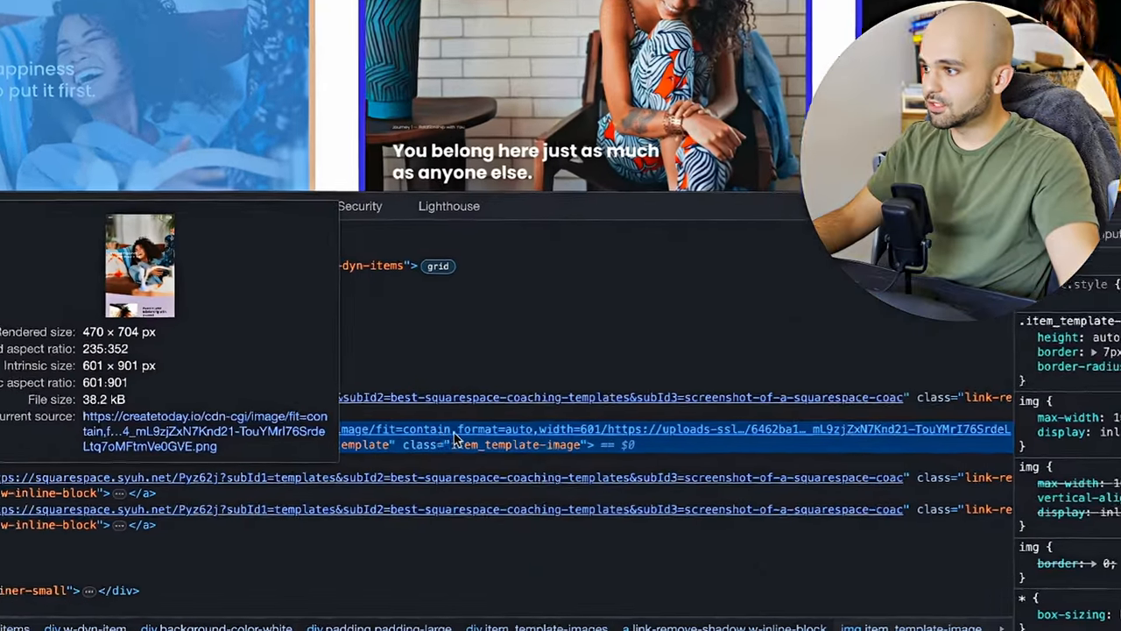
{"action": "scroll", "scroll_direction": "down", "scroll_amount": 3}
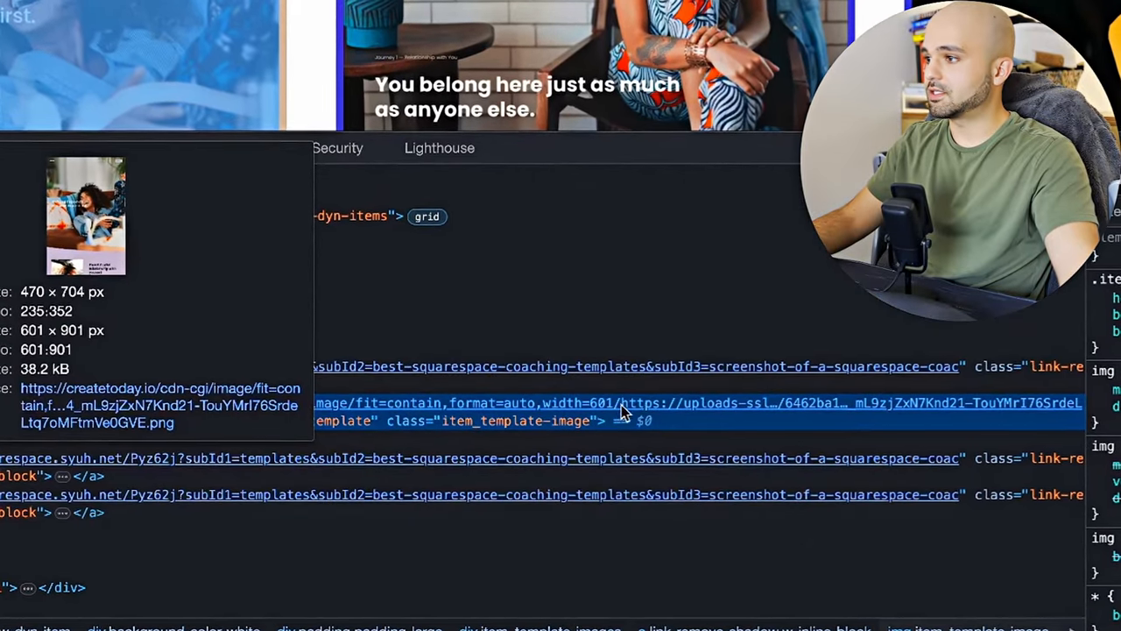
{"action": "mouse_move", "coordinate": [692, 412]}
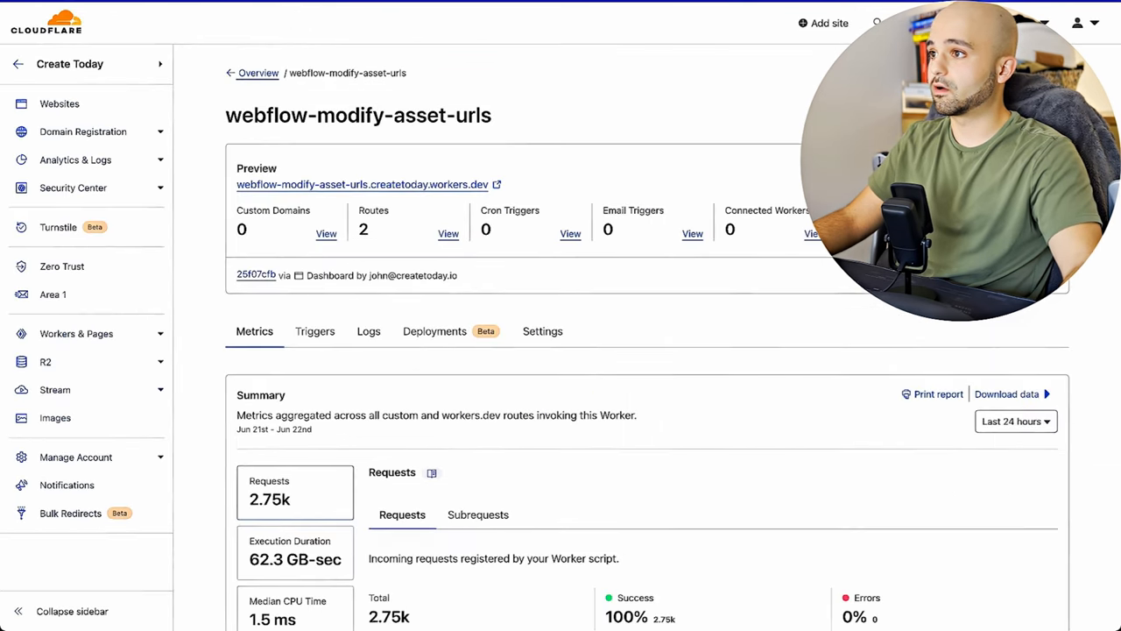
Go to Speed > Optimization recommendations for createtoday.io showing HTTP/3, Brotli and Mirage enabled
{"action": "left_click", "coordinate": [315, 331]}
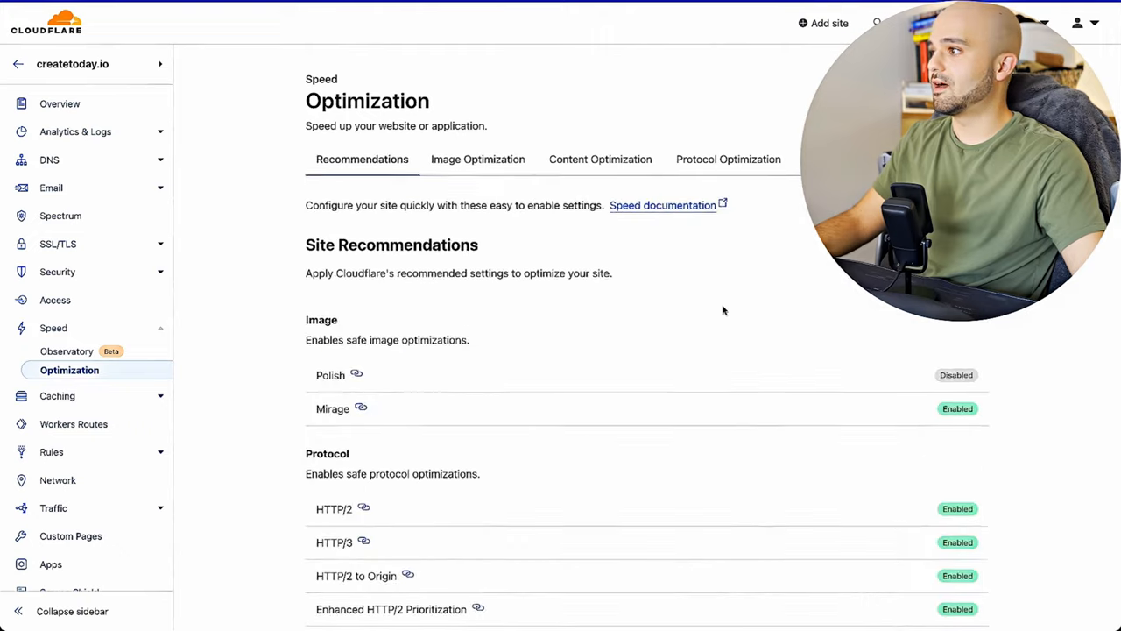
{"action": "scroll", "scroll_direction": "down", "scroll_amount": 3}
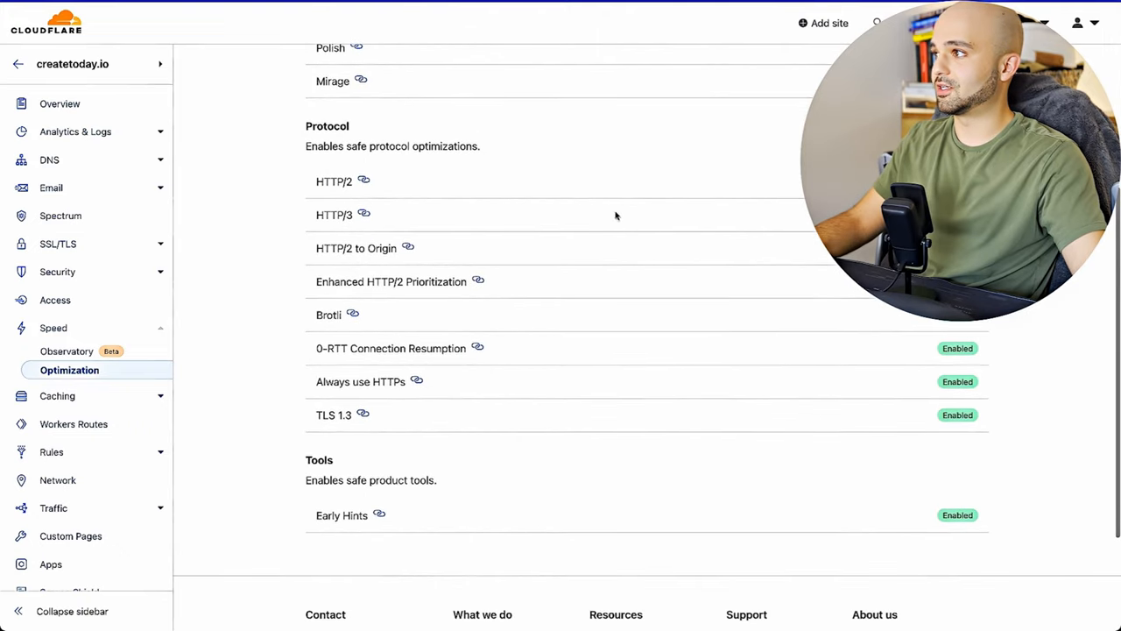
{"action": "scroll", "scroll_direction": "down", "scroll_amount": 3}
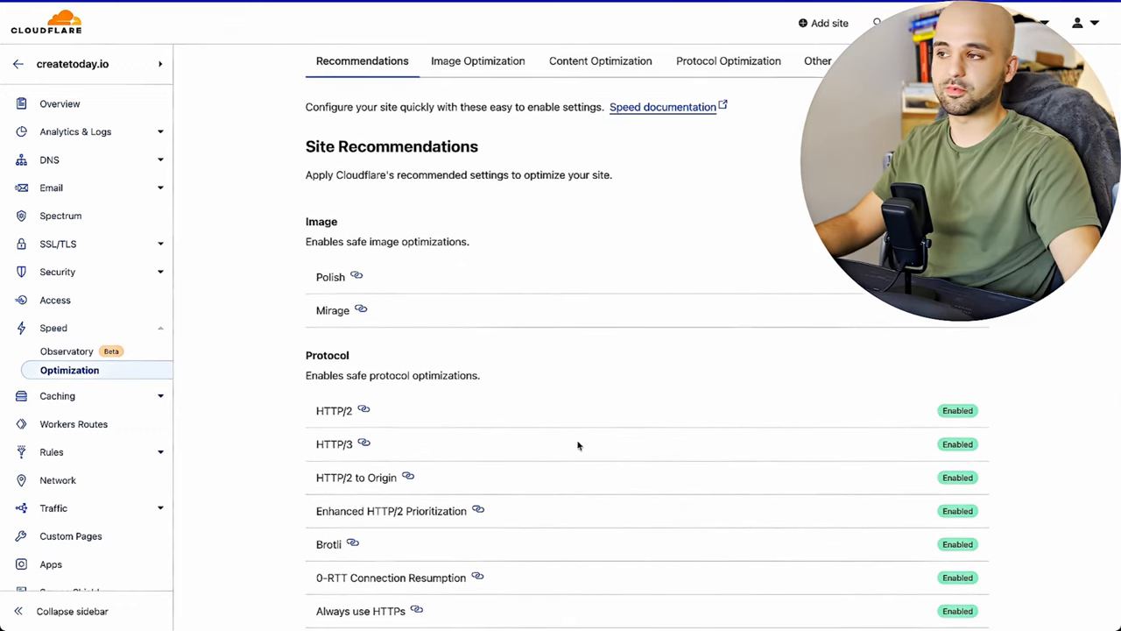
{"action": "scroll", "scroll_direction": "down", "scroll_amount": 3}
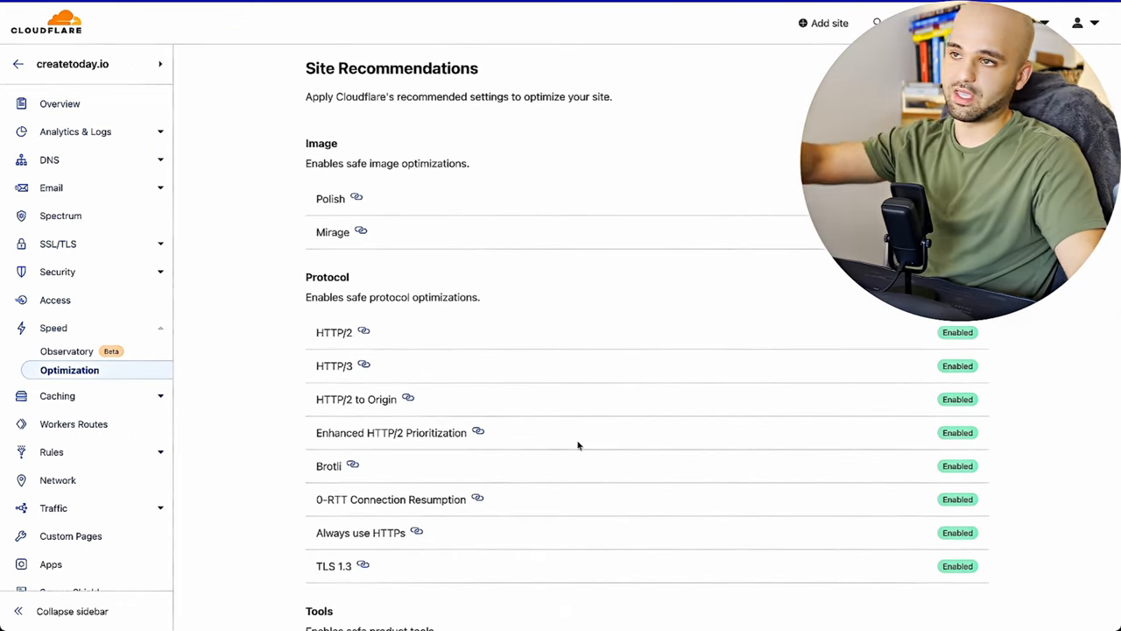